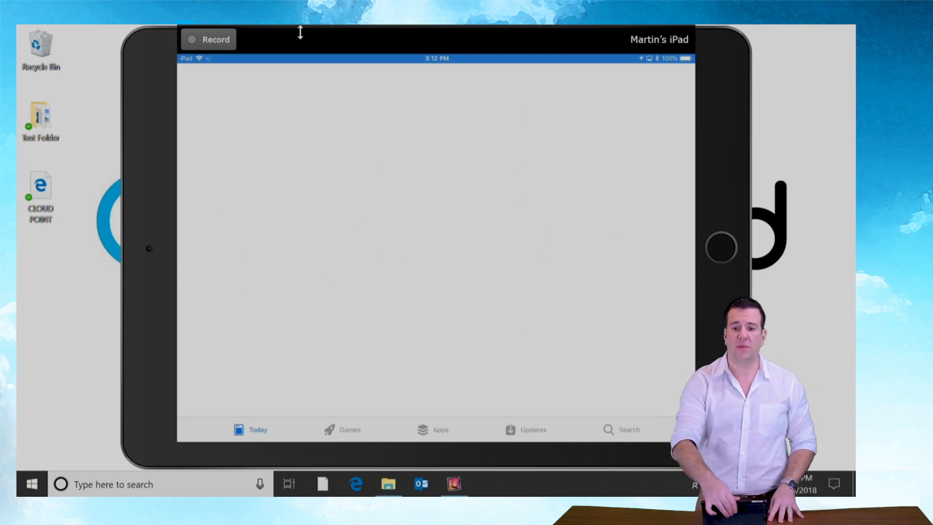
Step: Search the App Store for 'One drive' using the suggested search term
{"action": "left_click", "coordinate": [621, 429]}
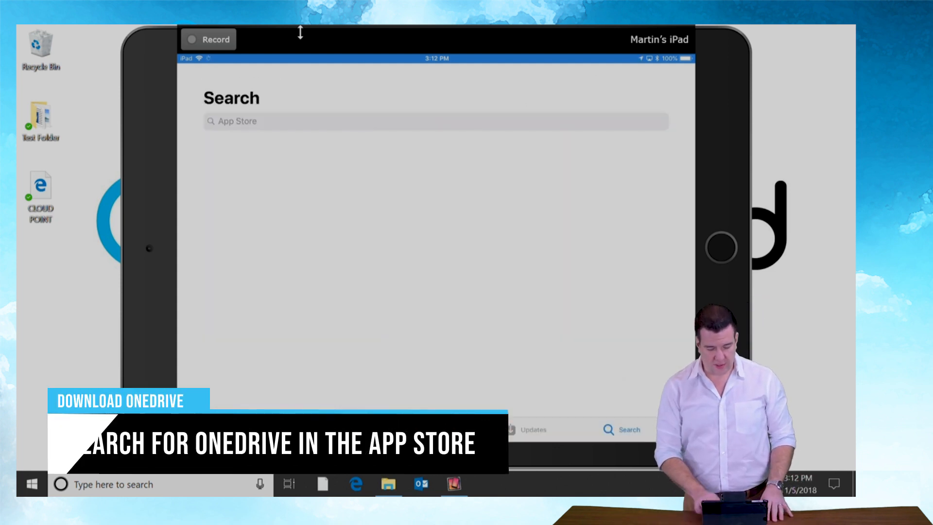
{"action": "left_click", "coordinate": [435, 121]}
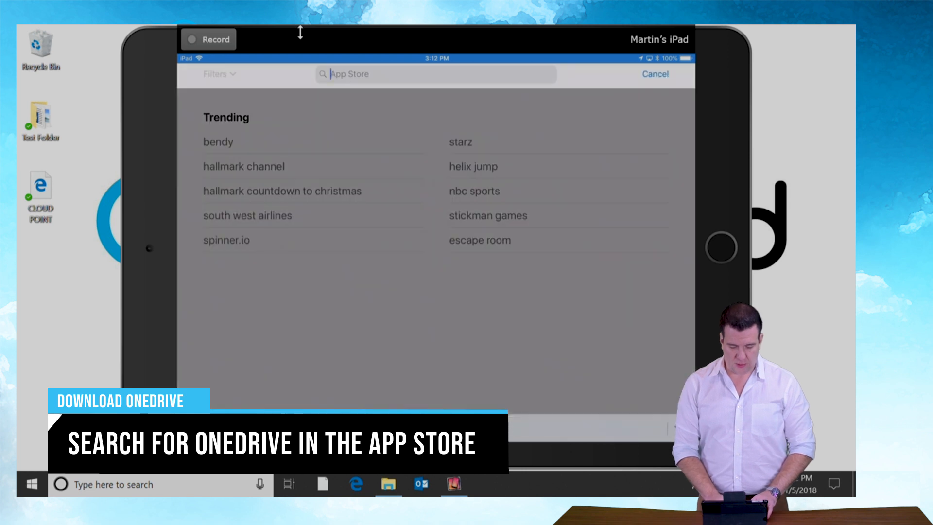
{"action": "type", "text": "One drive"}
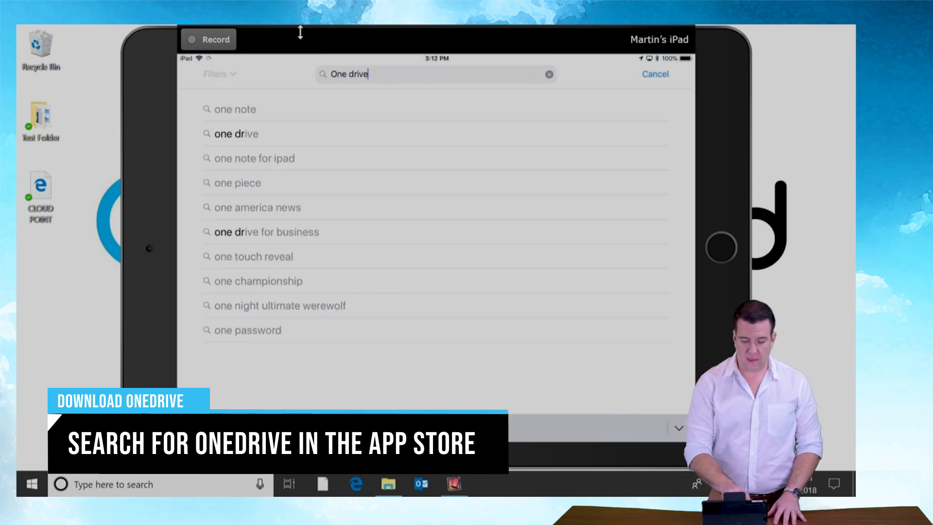
{"action": "left_click", "coordinate": [235, 133]}
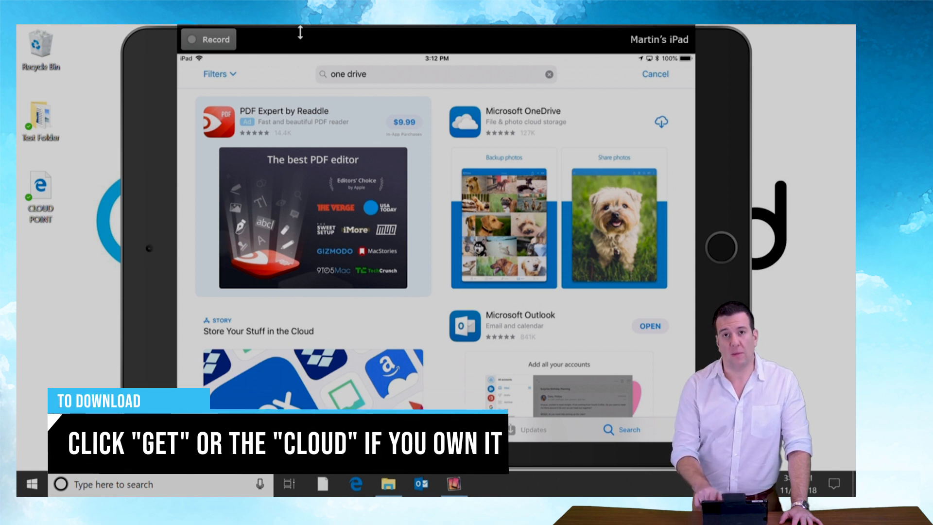
Step: Download Microsoft OneDrive from the search results
{"action": "left_click", "coordinate": [660, 122]}
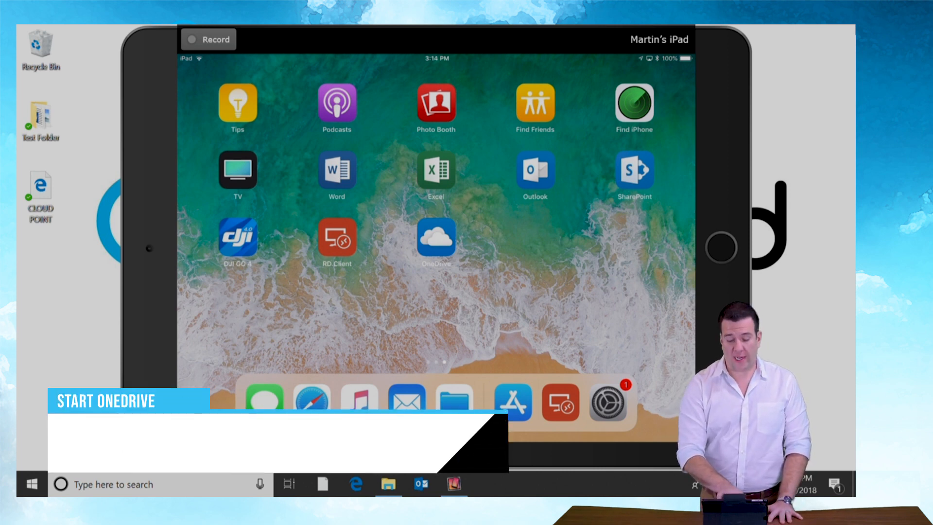
{"action": "left_click", "coordinate": [435, 241]}
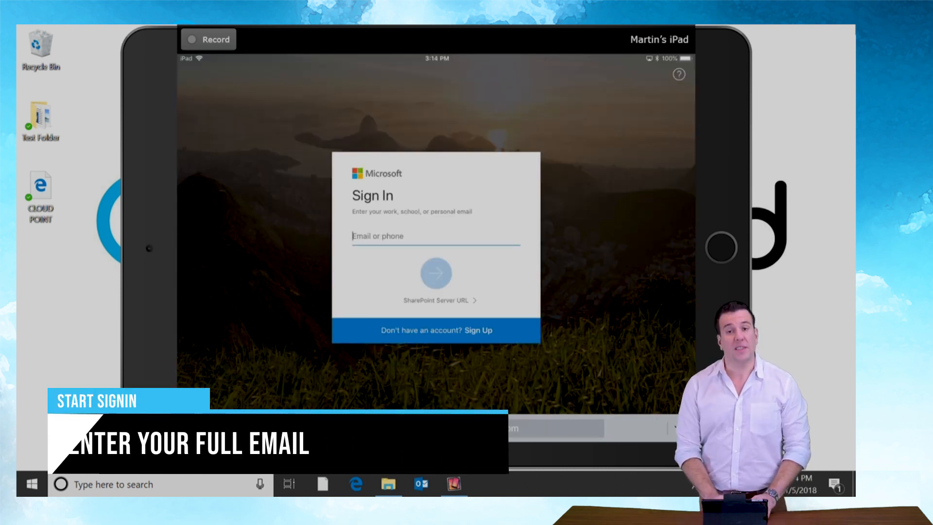
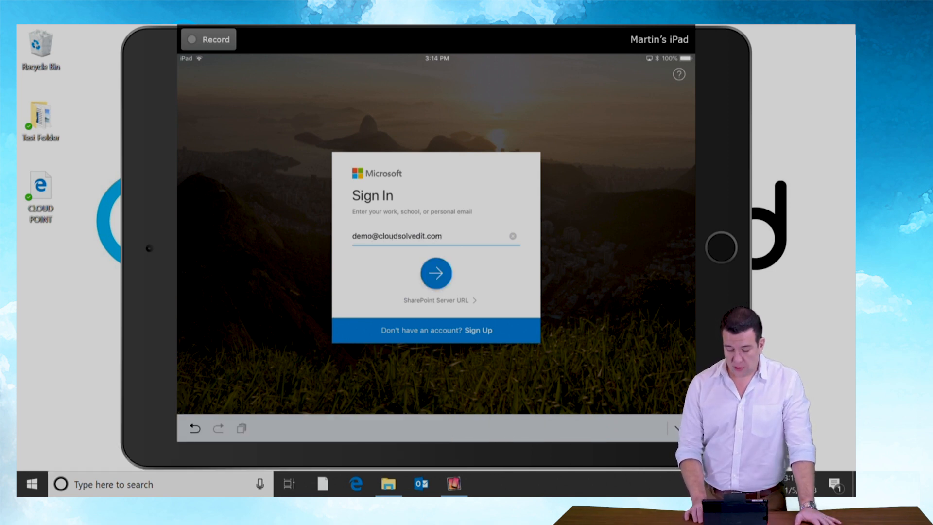
{"action": "left_click", "coordinate": [435, 274]}
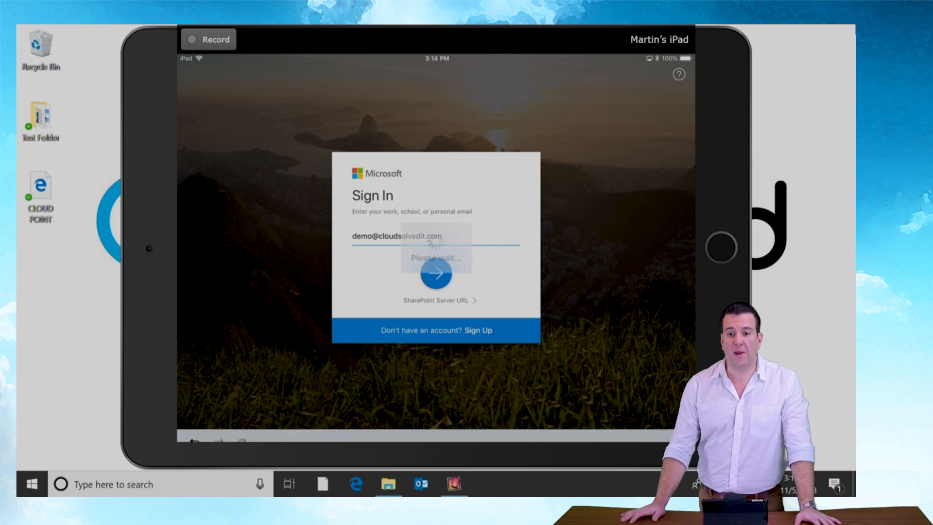
{"action": "left_click", "coordinate": [436, 274]}
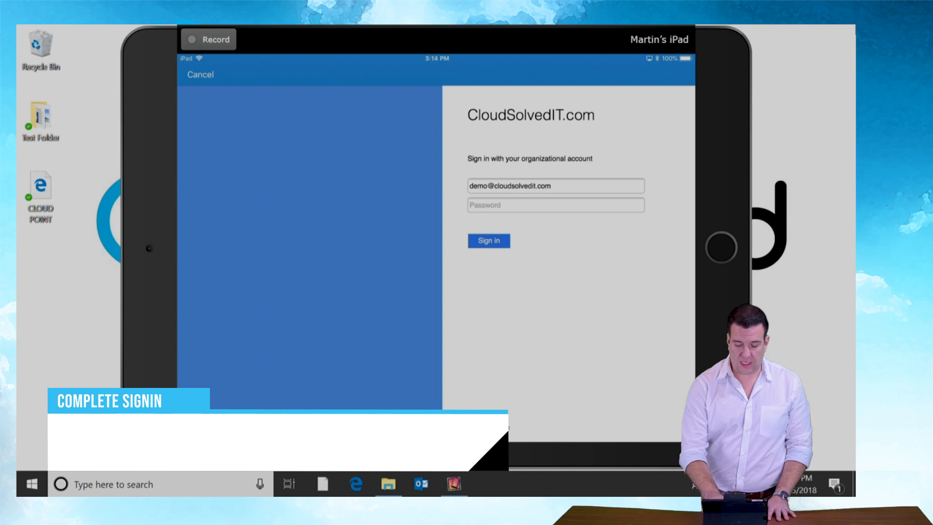
Step: Enter the account password and sign in to the organizational account
{"action": "left_click", "coordinate": [555, 205]}
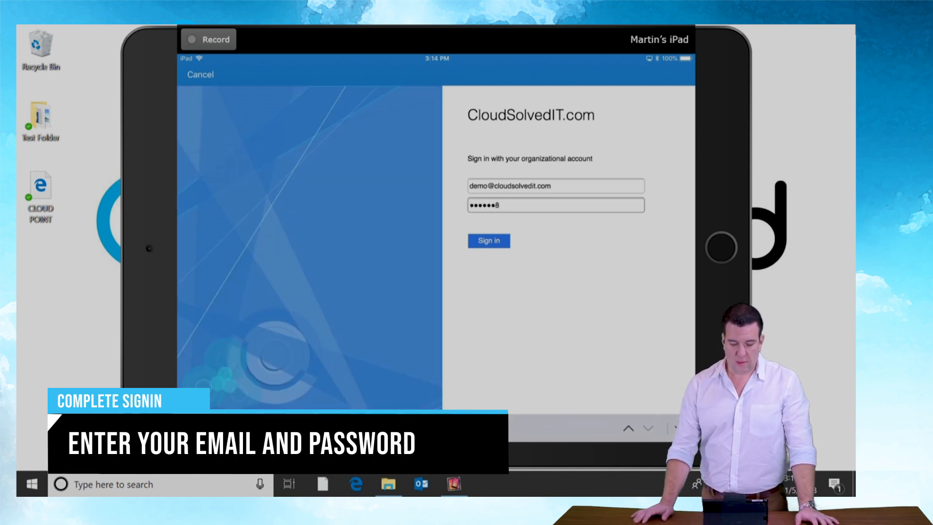
{"action": "left_click", "coordinate": [488, 240]}
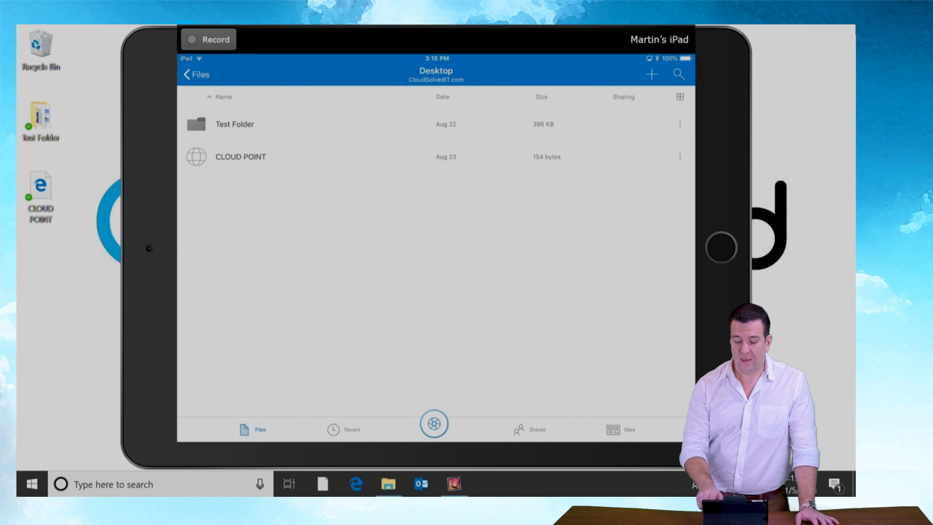
Step: Delete CLOUD POINT from the Desktop folder and confirm the deletion
{"action": "left_click", "coordinate": [680, 157]}
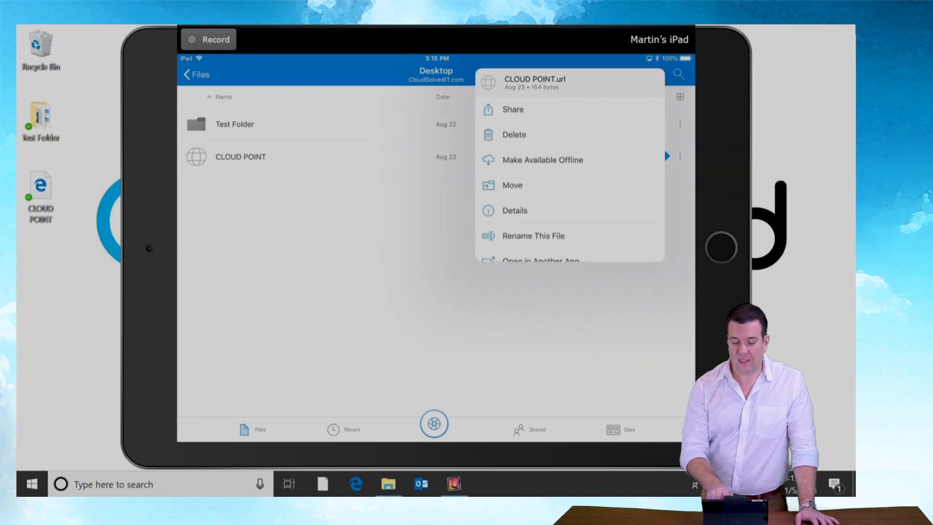
{"action": "left_click", "coordinate": [513, 134]}
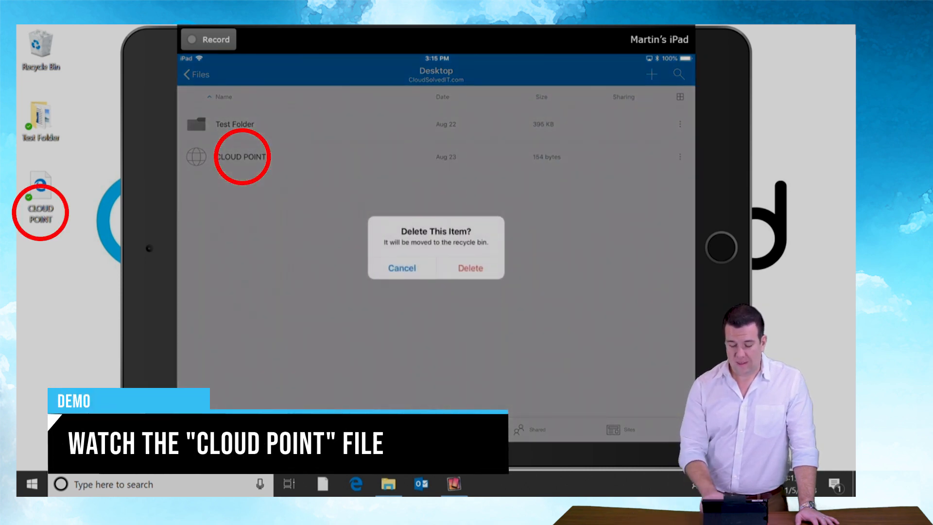
{"action": "left_click", "coordinate": [470, 268]}
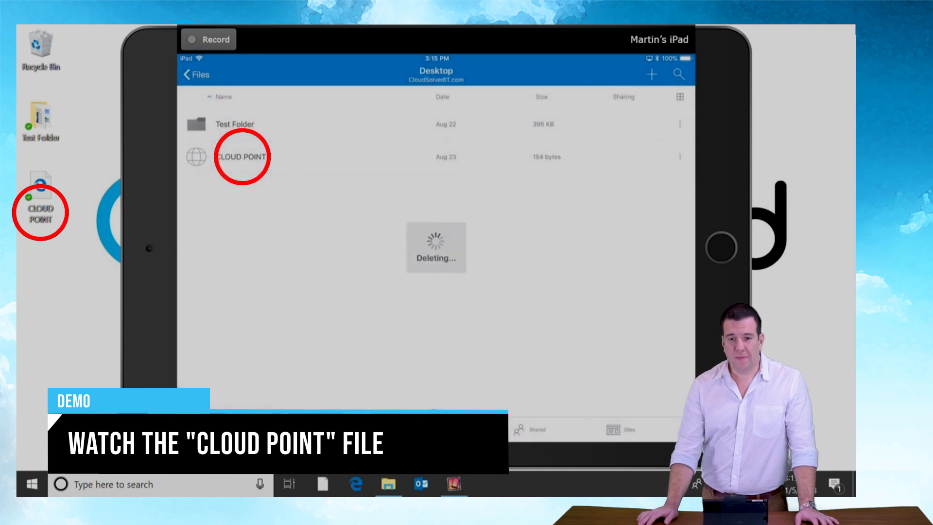